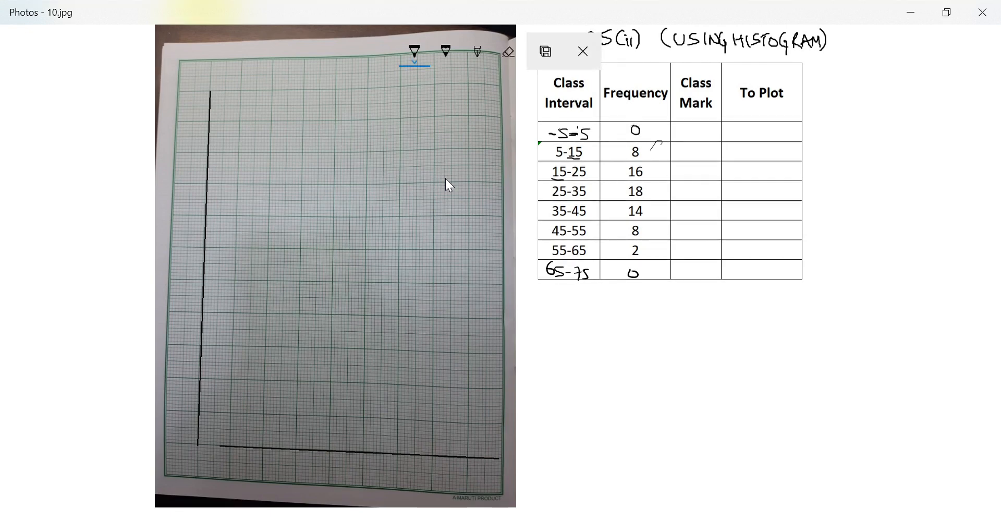
- Handwrite class marks 0 through 70 in the Class Mark column and mark 0 at the origin
text(0)
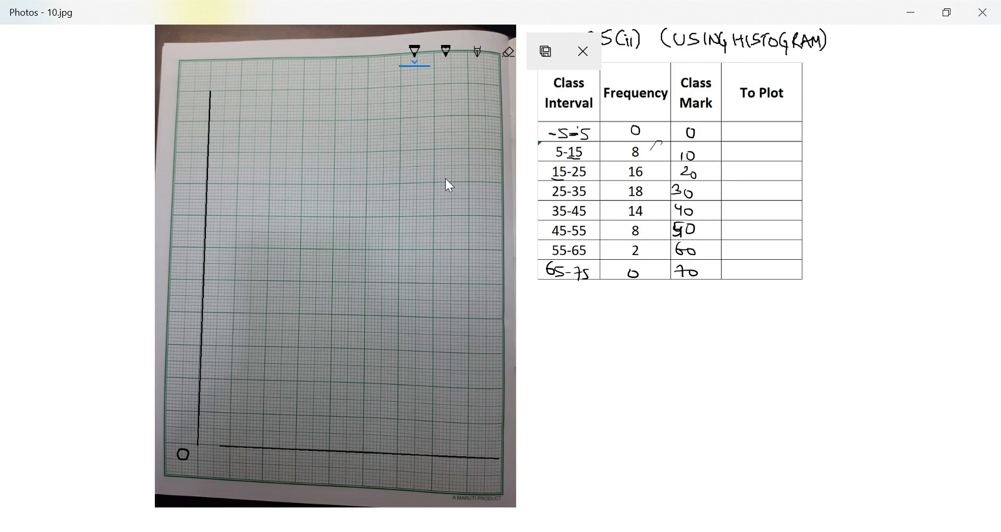
- Draw arrowheads on both axes and number the horizontal axis 10 through 80
click(582, 51)
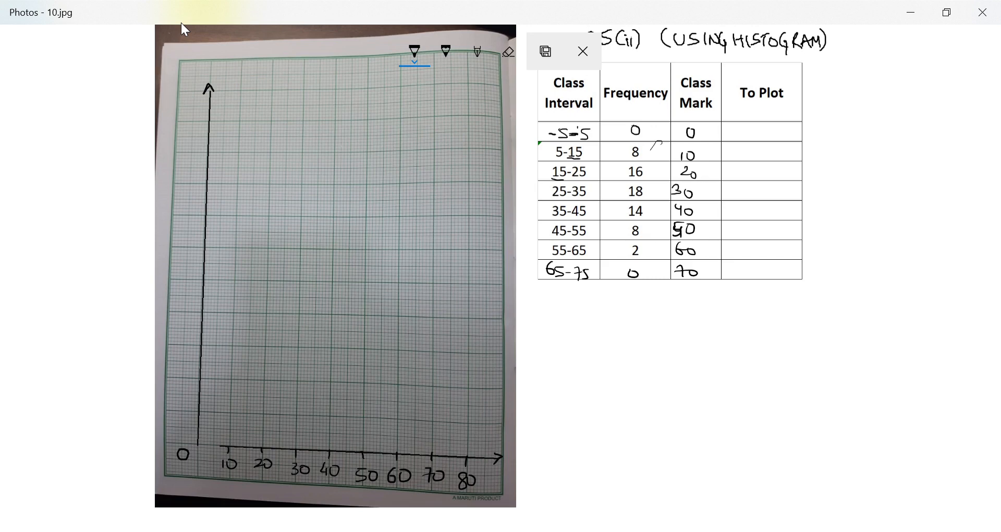
click(583, 51)
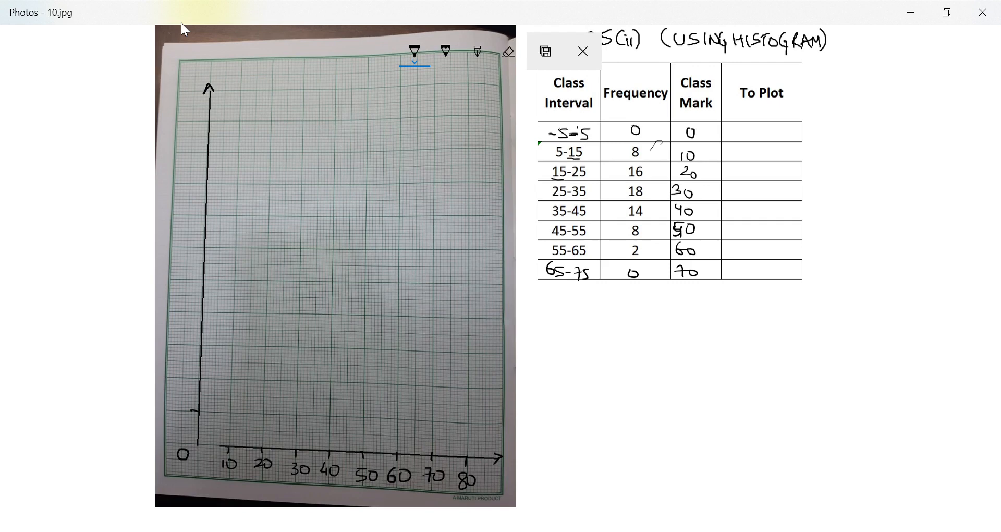
- Number the vertical axis 2 through 20 and add the Y-axis, FREQUENCY, X-axis and CI labels
click(582, 51)
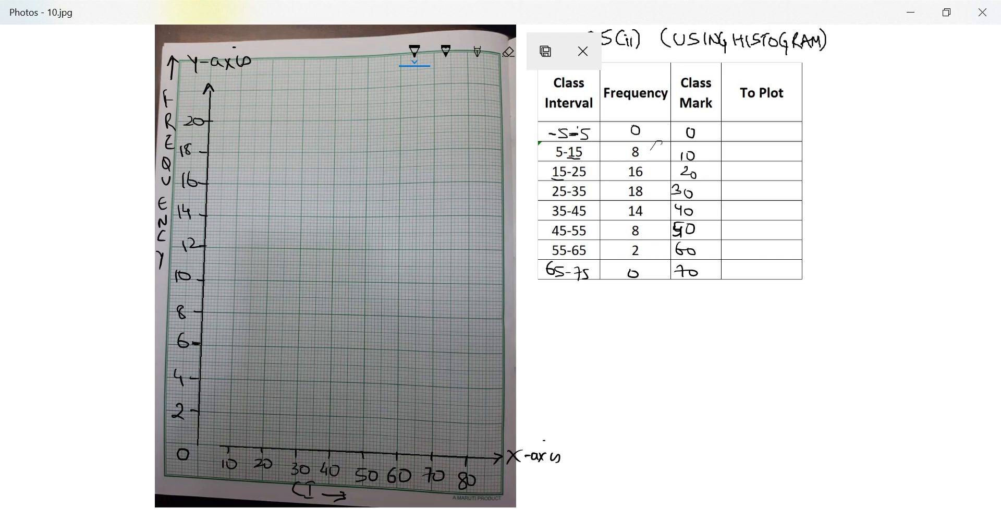
click(582, 51)
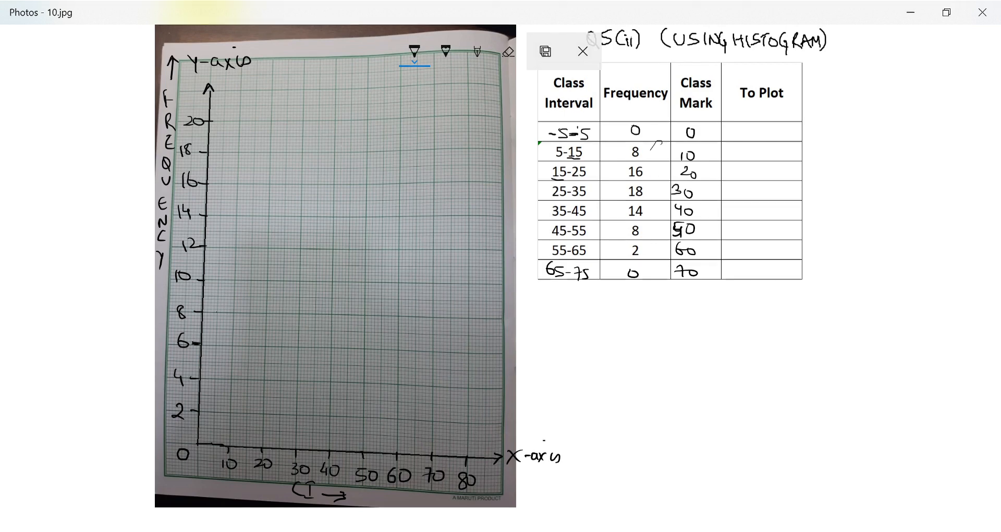
- Draw the 5-15 bar up to height 8 and write a circled 'USE A SCALE' note below the table
click(582, 51)
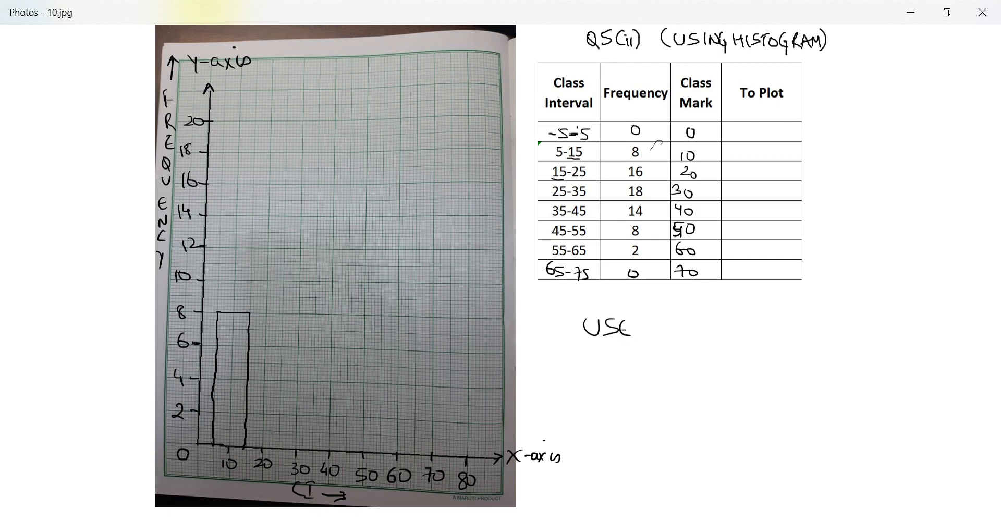
text(A SCALE)
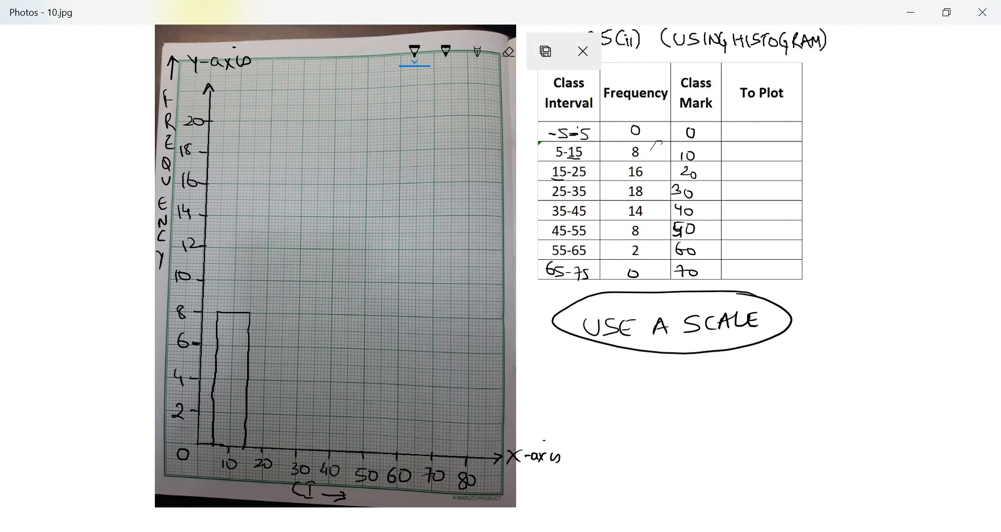
click(582, 52)
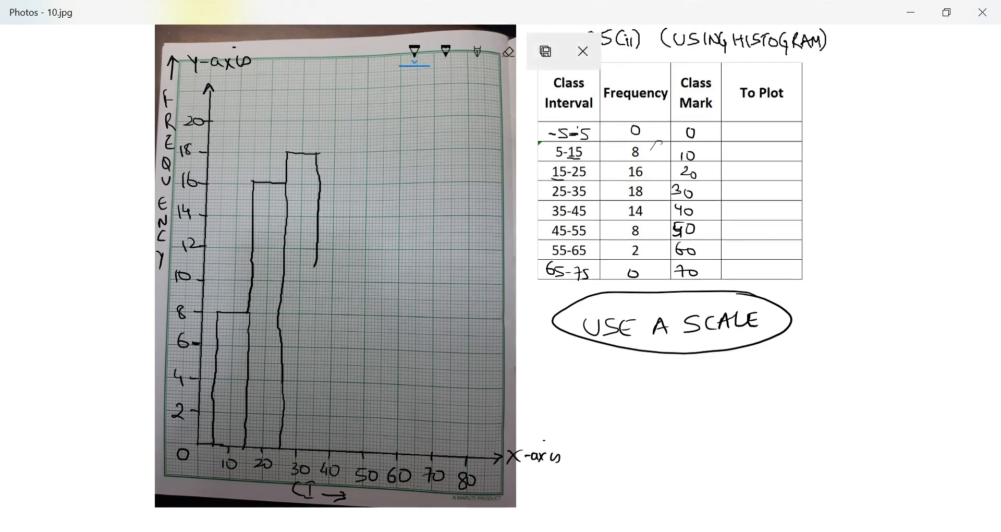
- Draw the bars for 15-25, 25-35, 35-45, 45-55 and 55-65 at heights 16, 18, 14, 8 and 2
click(583, 51)
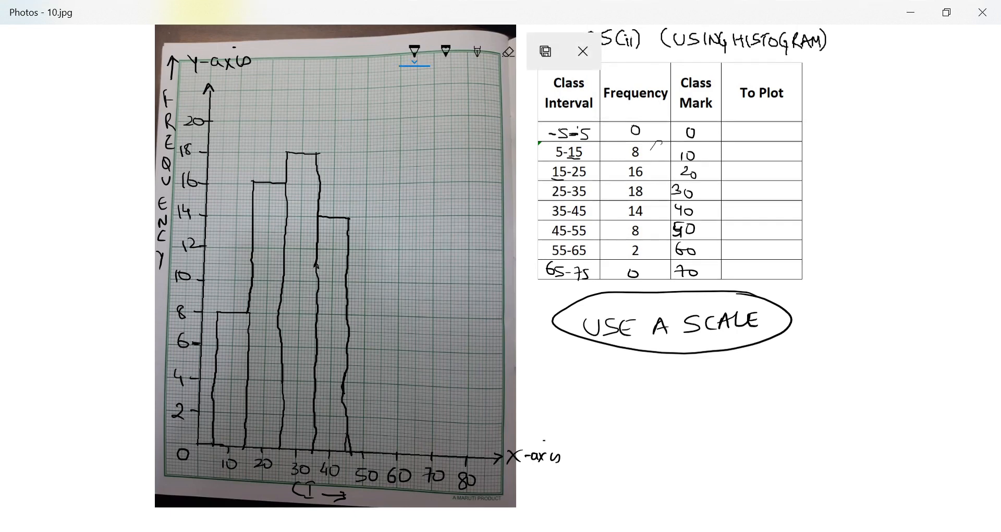
click(582, 51)
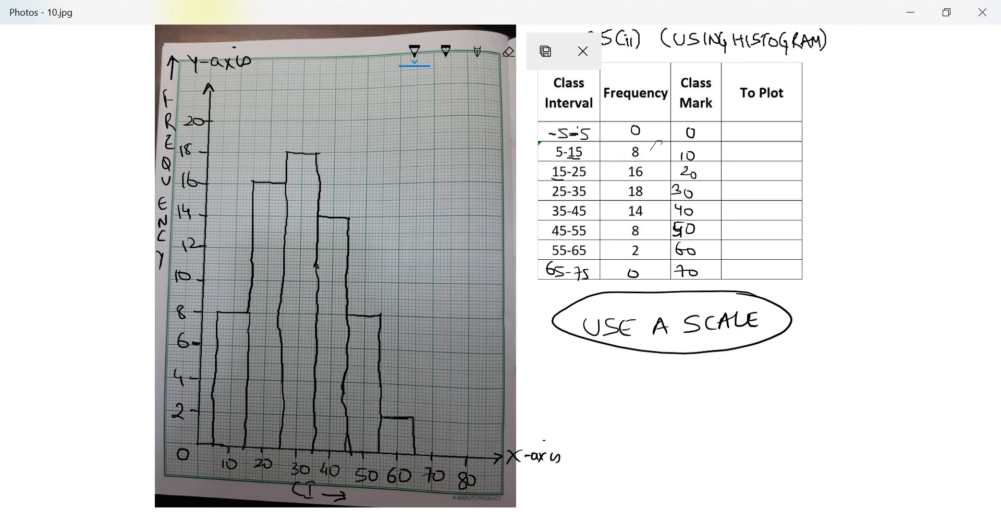
- Circle the top midpoint of every bar and the origin as frequency polygon points
click(582, 51)
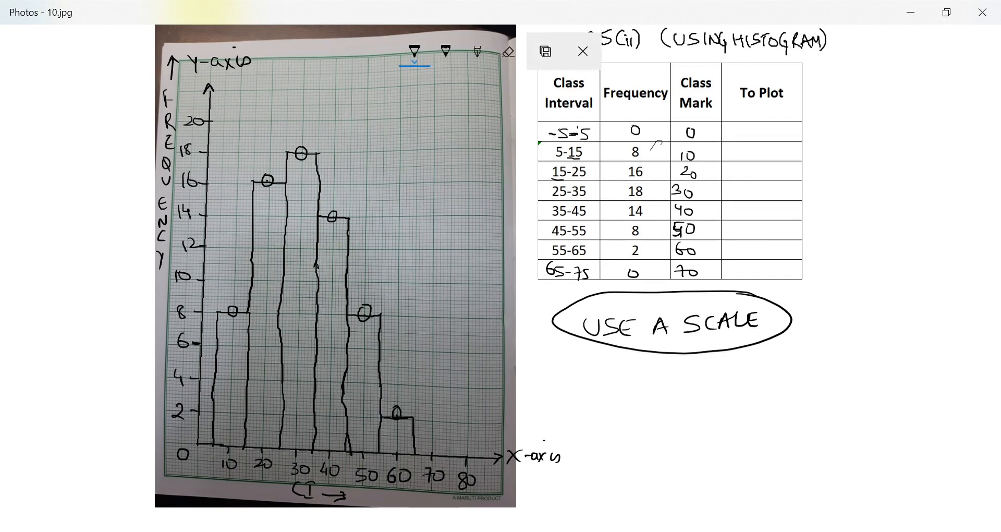
click(585, 51)
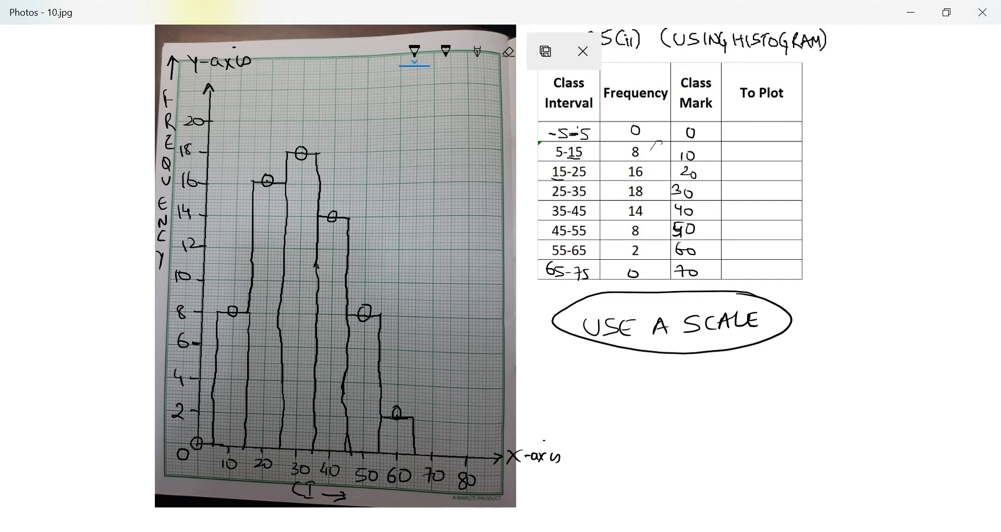
- Connect the circled midpoints with straight lines from the origin over the peak down to 70
click(583, 52)
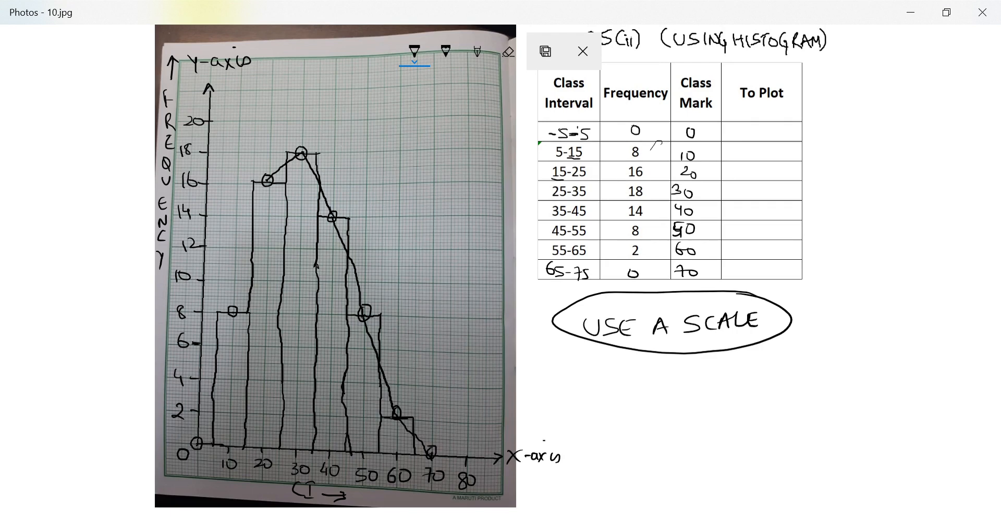
click(584, 51)
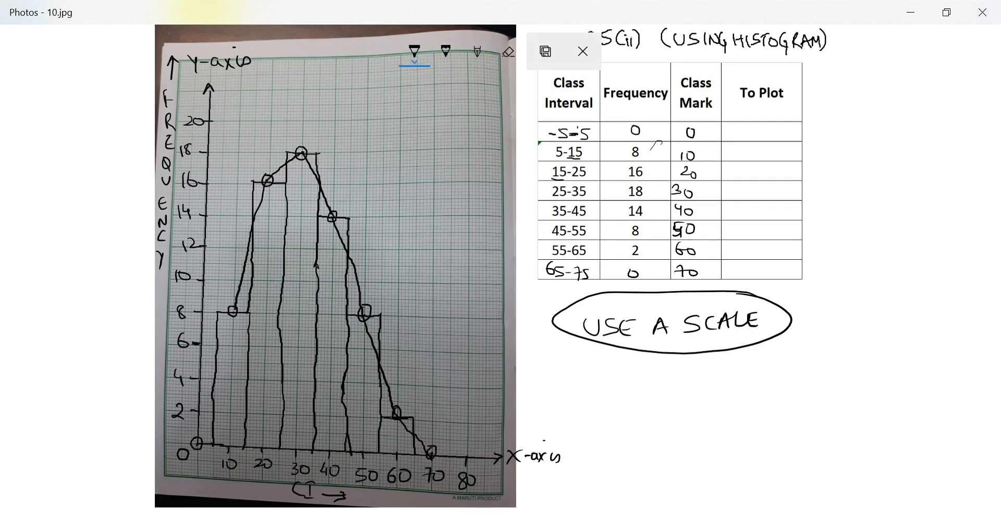
click(583, 51)
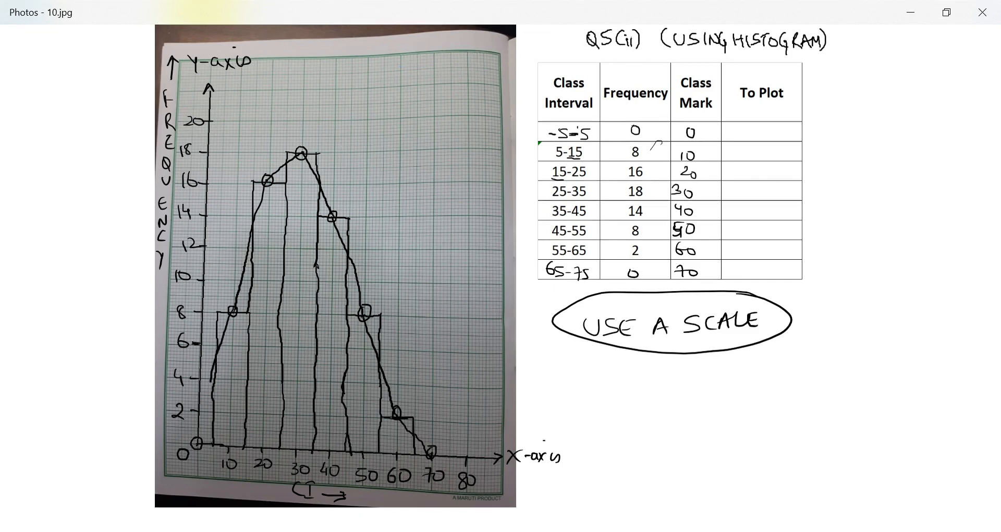